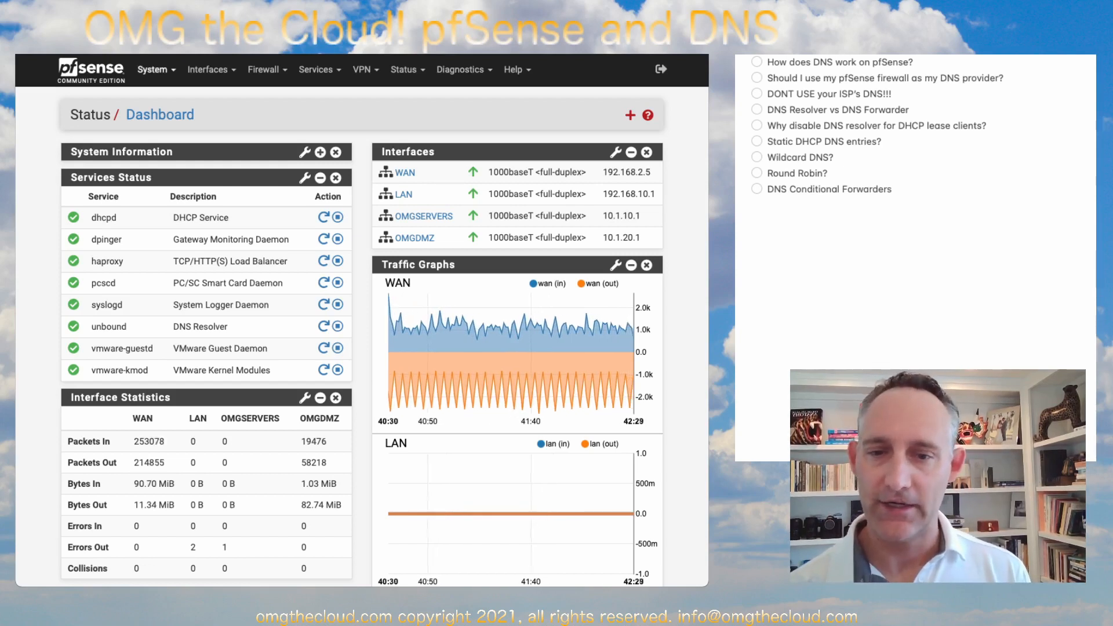
In System > General Setup, add a second upstream DNS server entry row.
{"action": "left_click", "coordinate": [153, 68]}
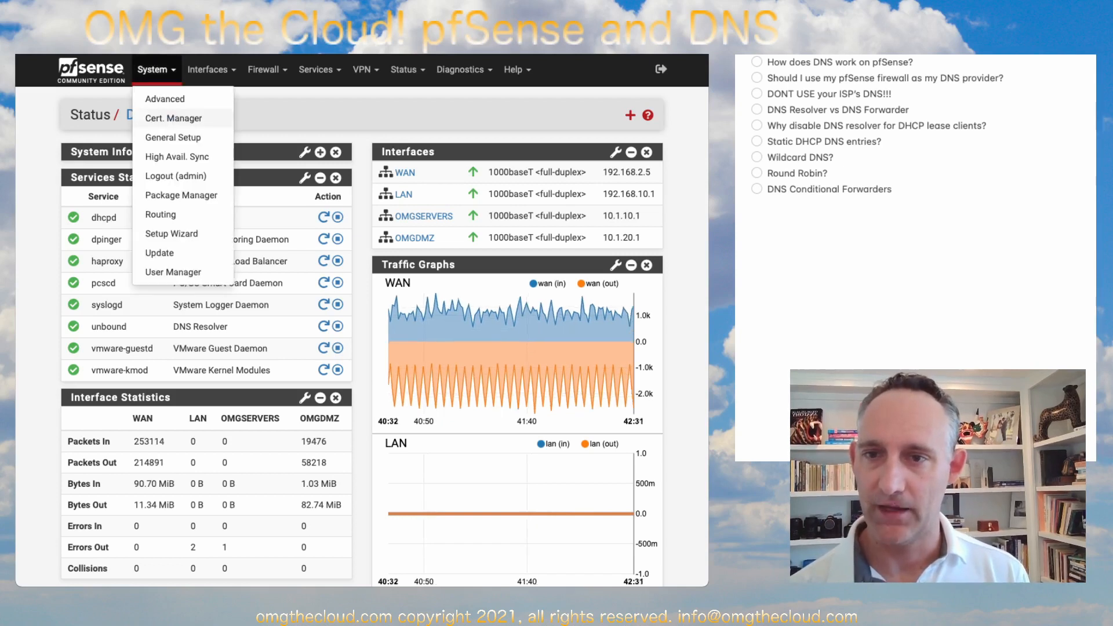
{"action": "left_click", "coordinate": [172, 137]}
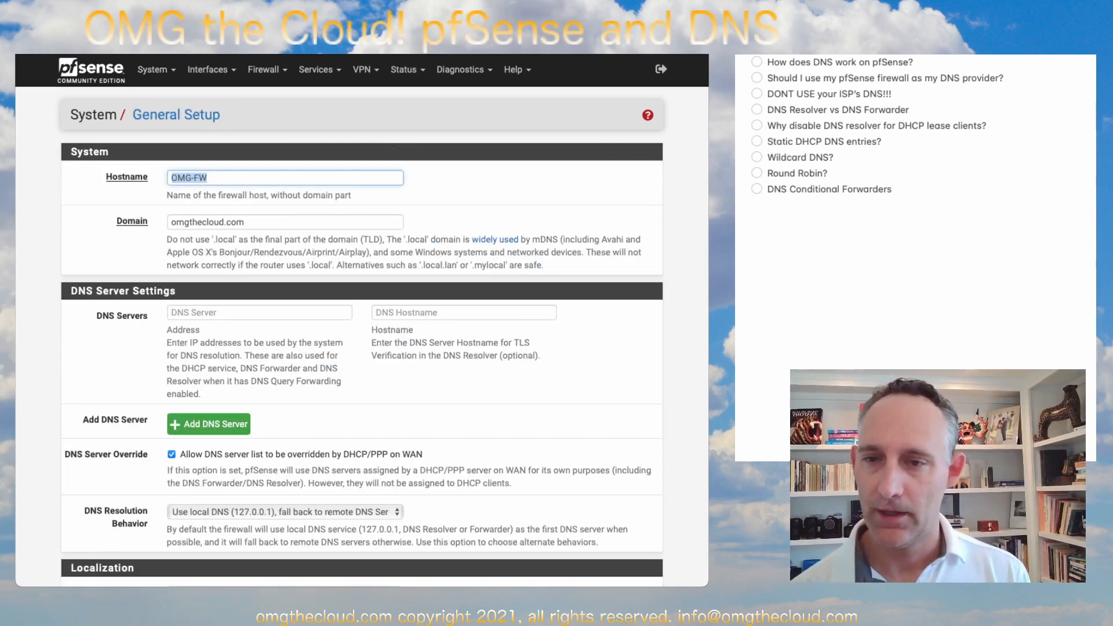
{"action": "scroll", "scroll_direction": "down", "scroll_amount": 3}
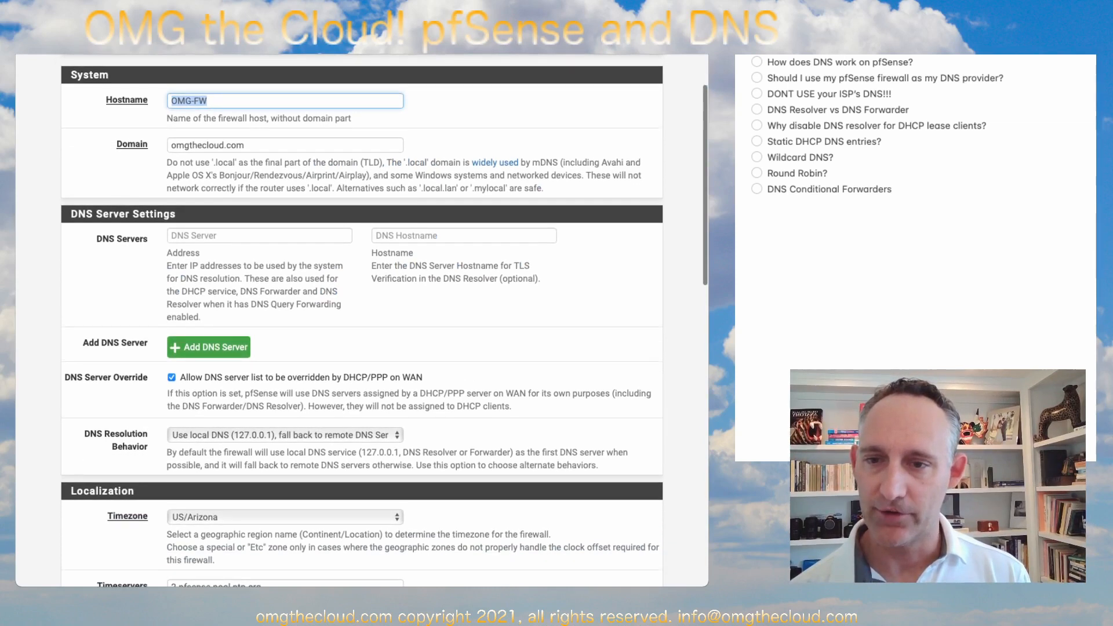
{"action": "scroll", "scroll_direction": "down", "scroll_amount": 3}
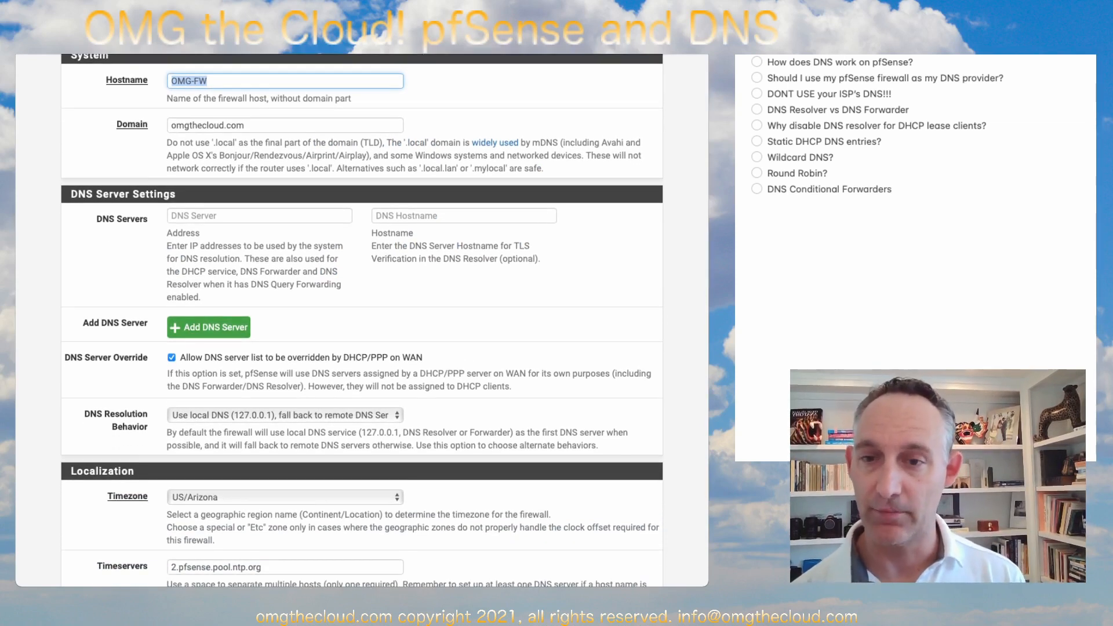
{"action": "left_click", "coordinate": [171, 358]}
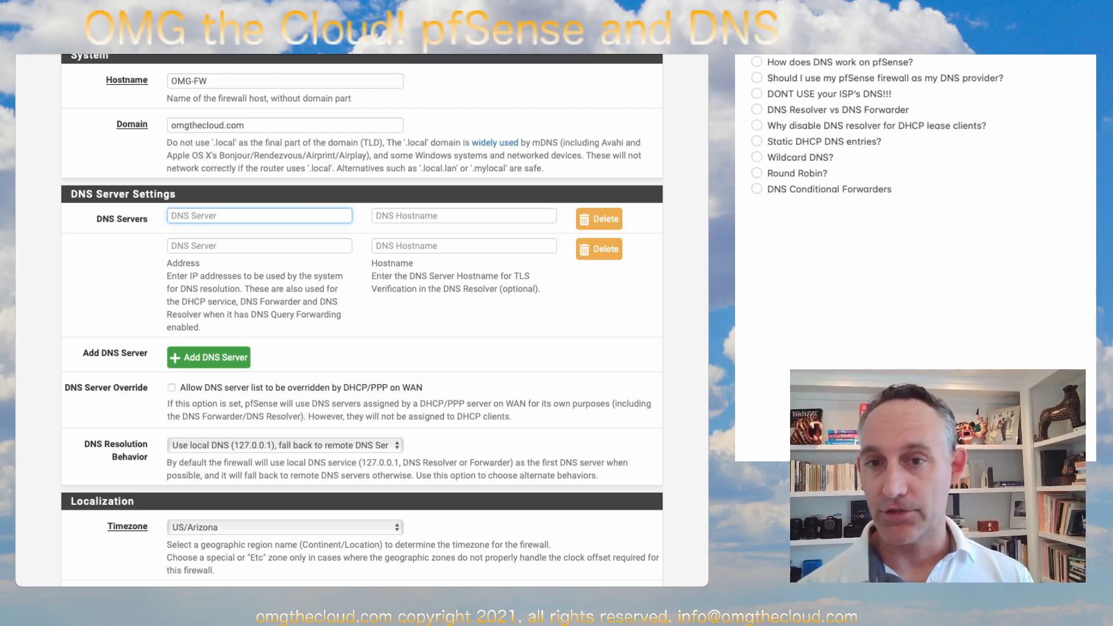
Enter 1.1.1.1 and 1.0.0.1 as the upstream DNS servers and save the general setup.
{"action": "type", "text": "1.1"}
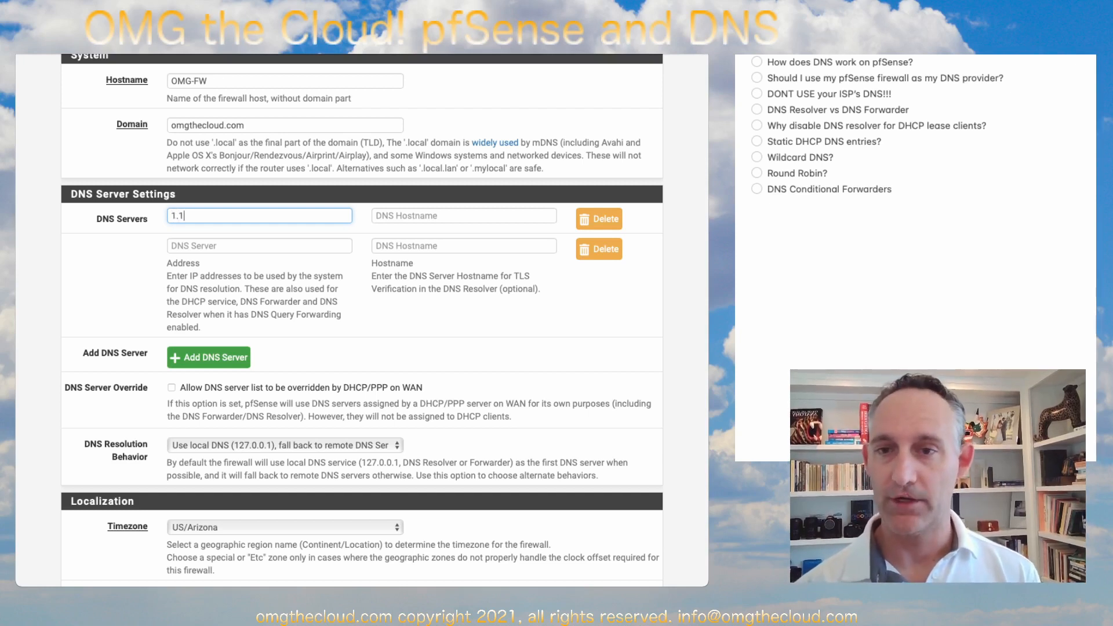
{"action": "type", "text": ".1.1"}
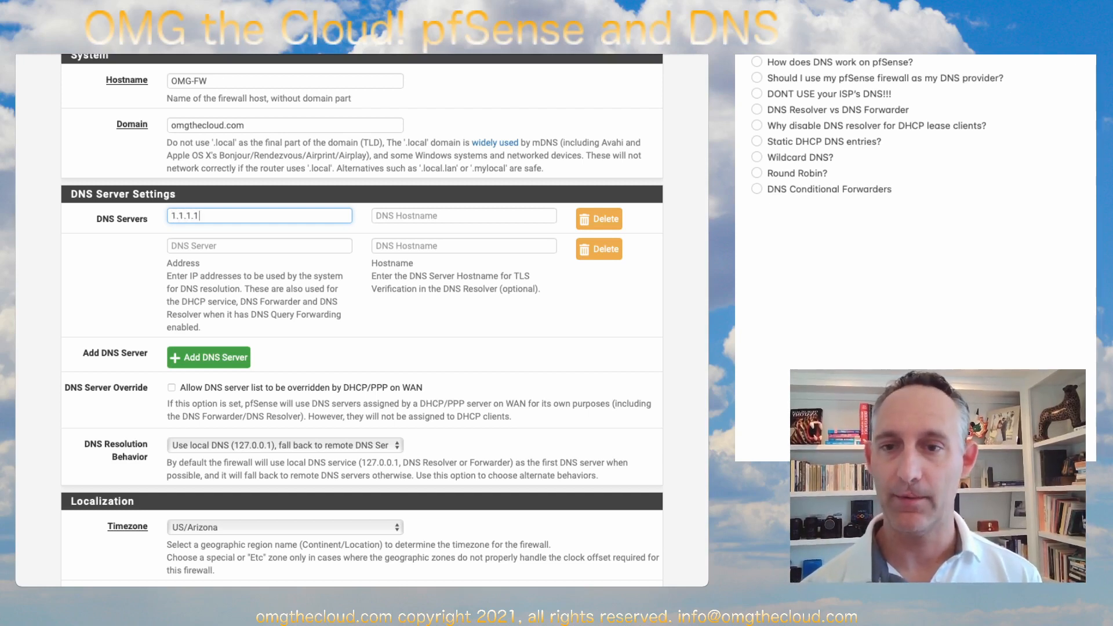
{"action": "type", "text": "1.0"}
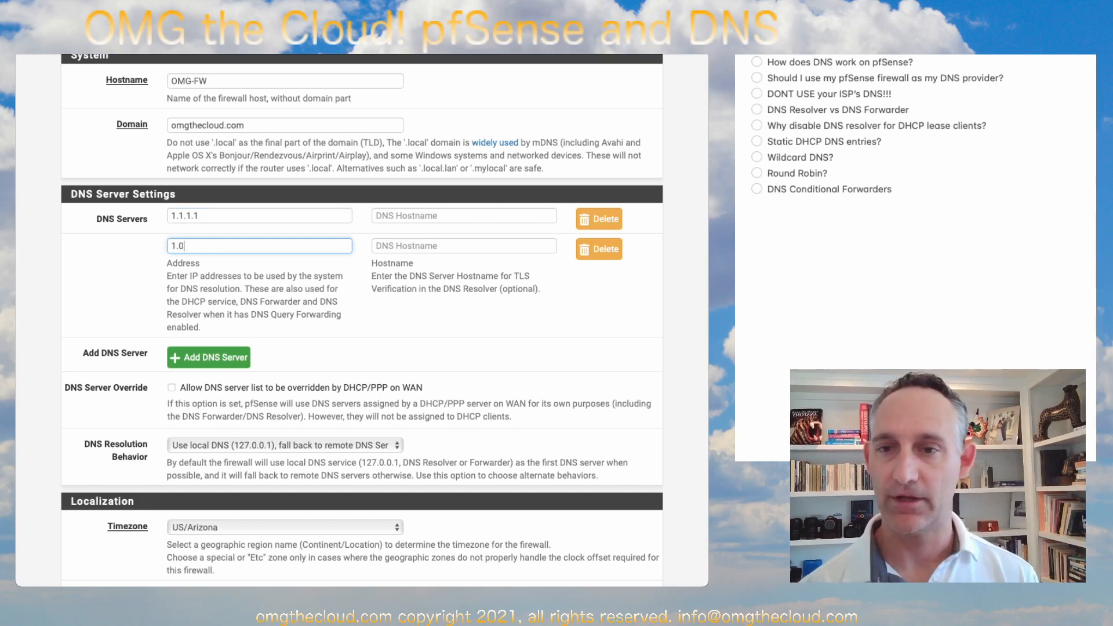
{"action": "type", "text": ".0.1"}
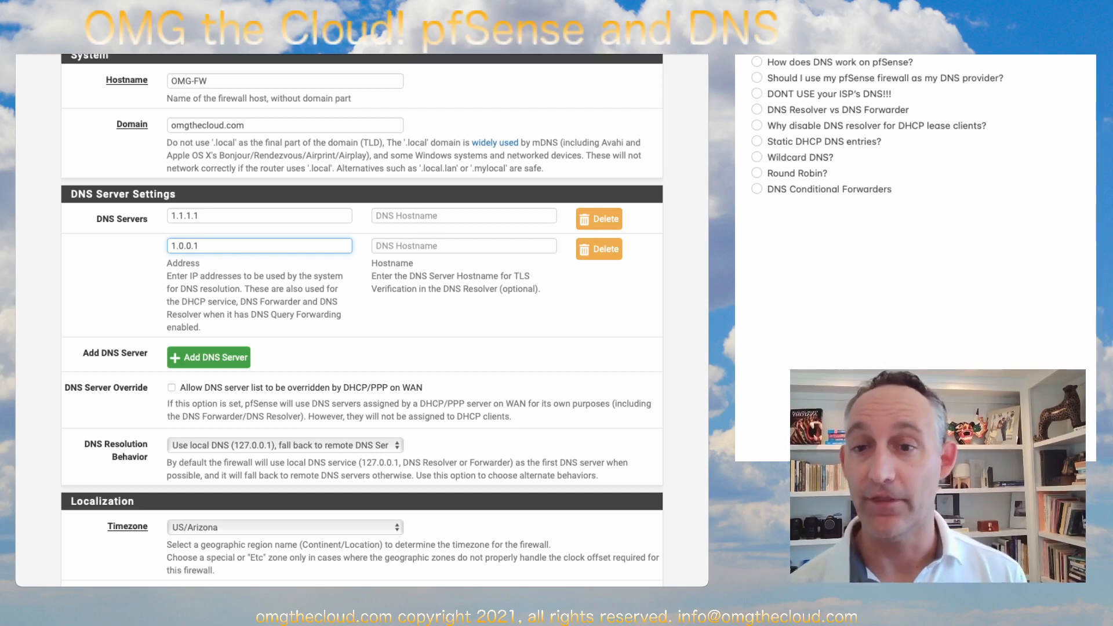
{"action": "scroll", "scroll_direction": "down", "scroll_amount": 3}
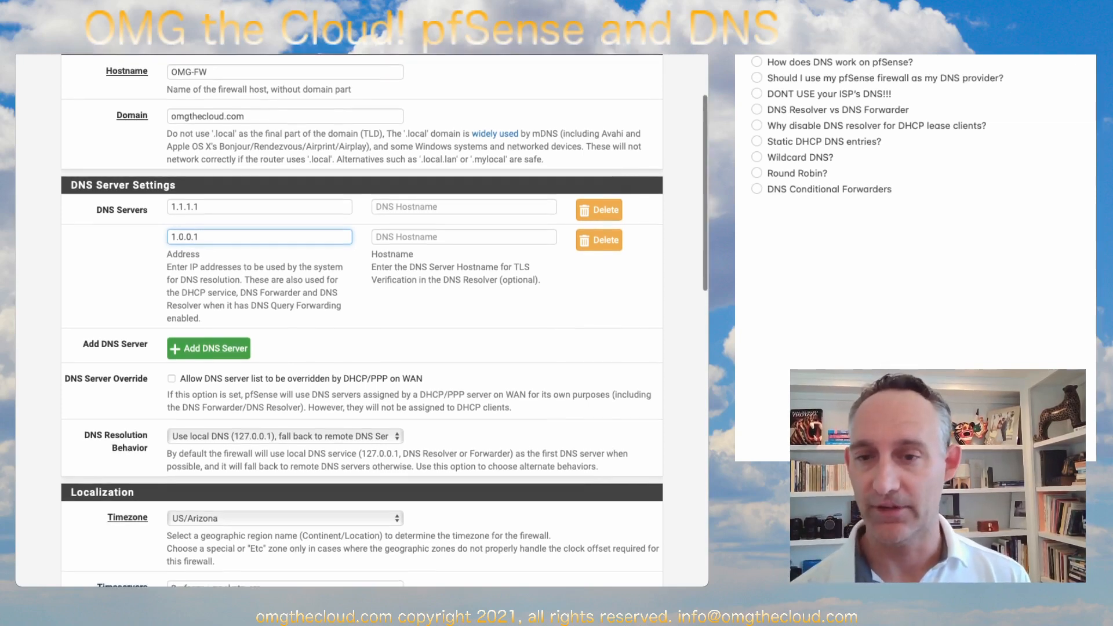
{"action": "scroll", "scroll_direction": "down", "scroll_amount": 3}
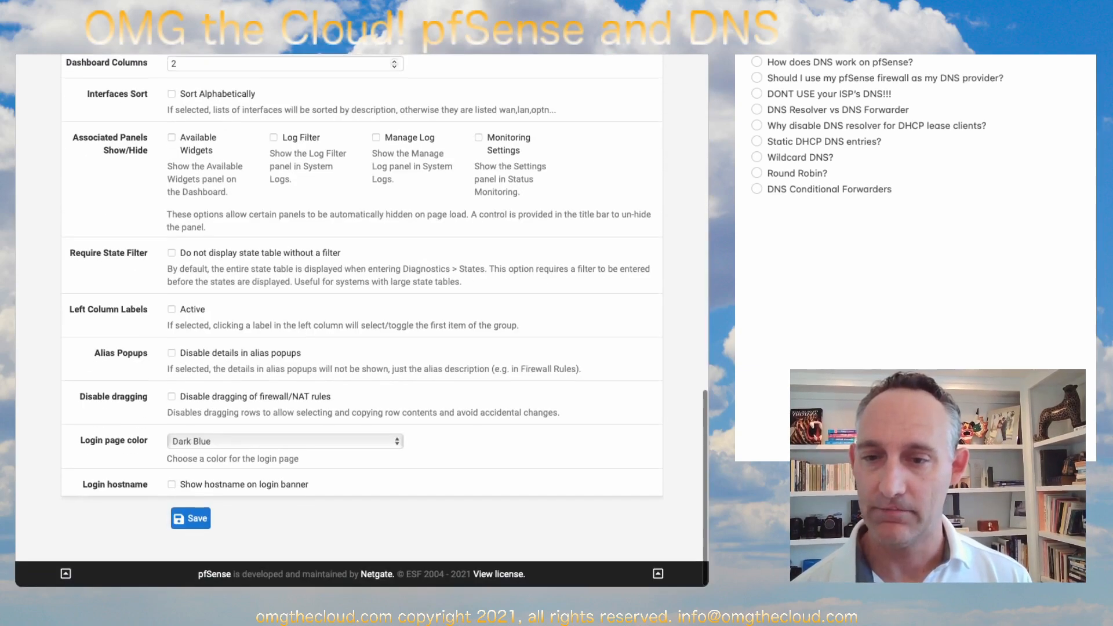
{"action": "left_click", "coordinate": [189, 517]}
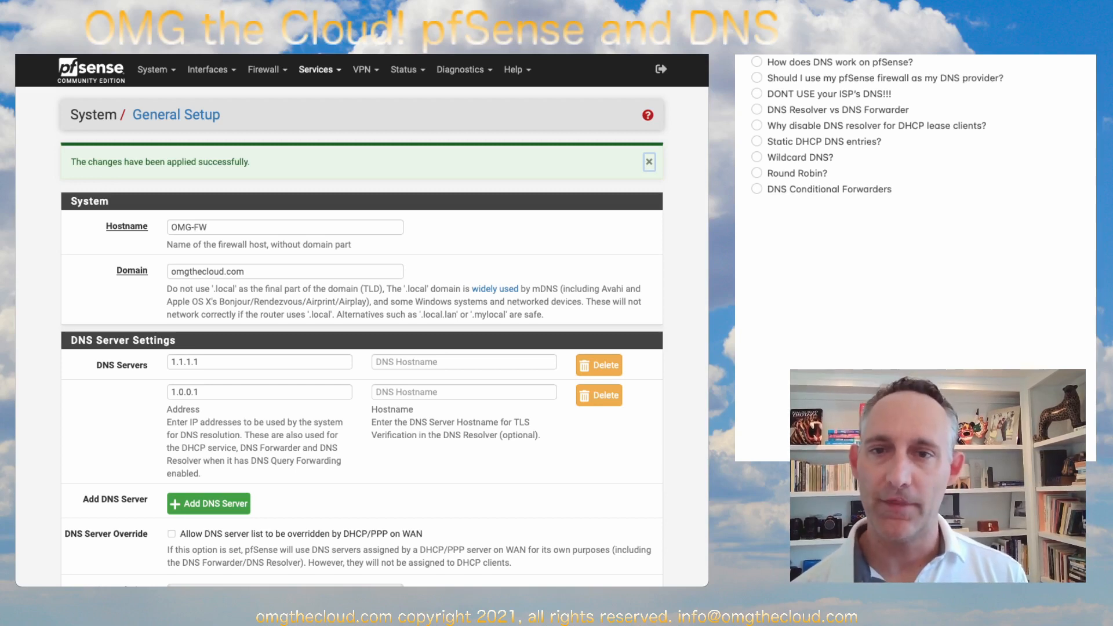
Go to Services > DNS Resolver to reach its general settings.
{"action": "left_click", "coordinate": [316, 70]}
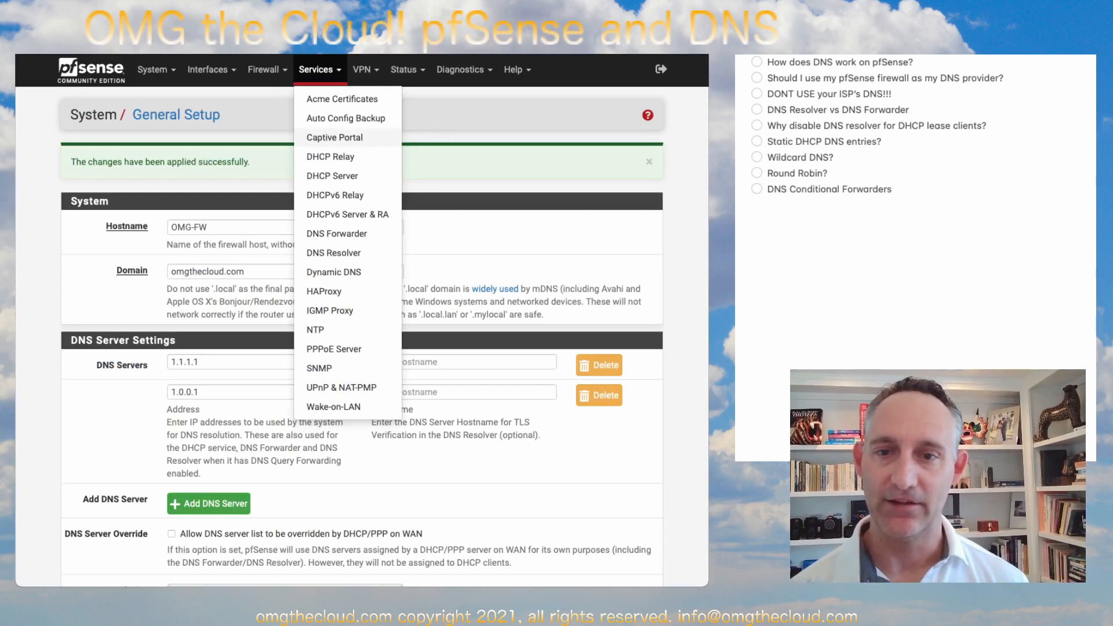
{"action": "mouse_move", "coordinate": [334, 253]}
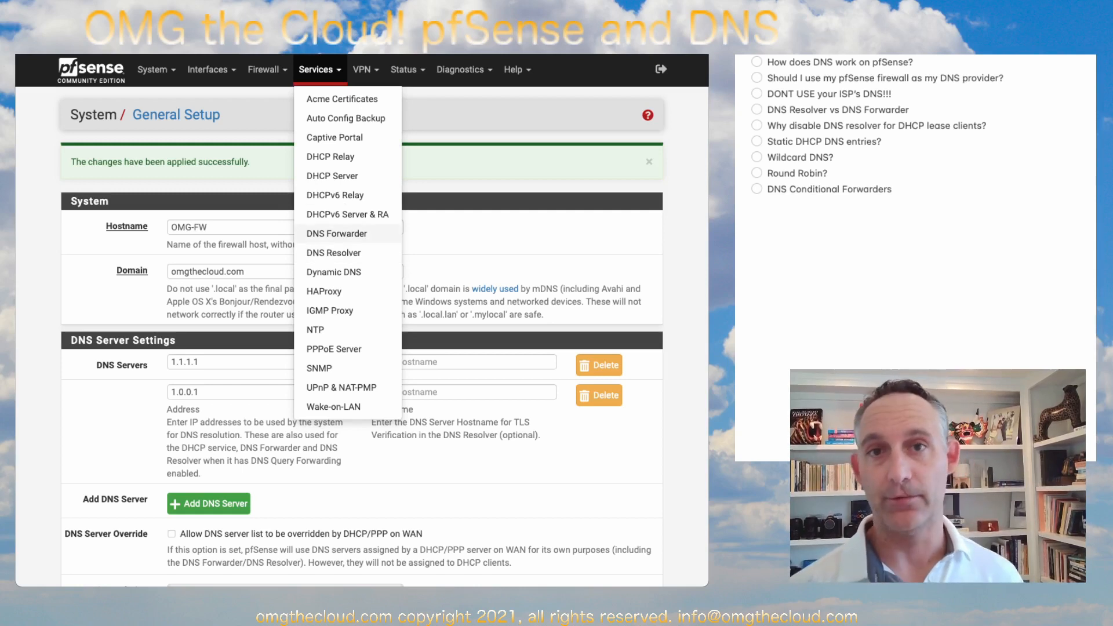
{"action": "left_click", "coordinate": [336, 233]}
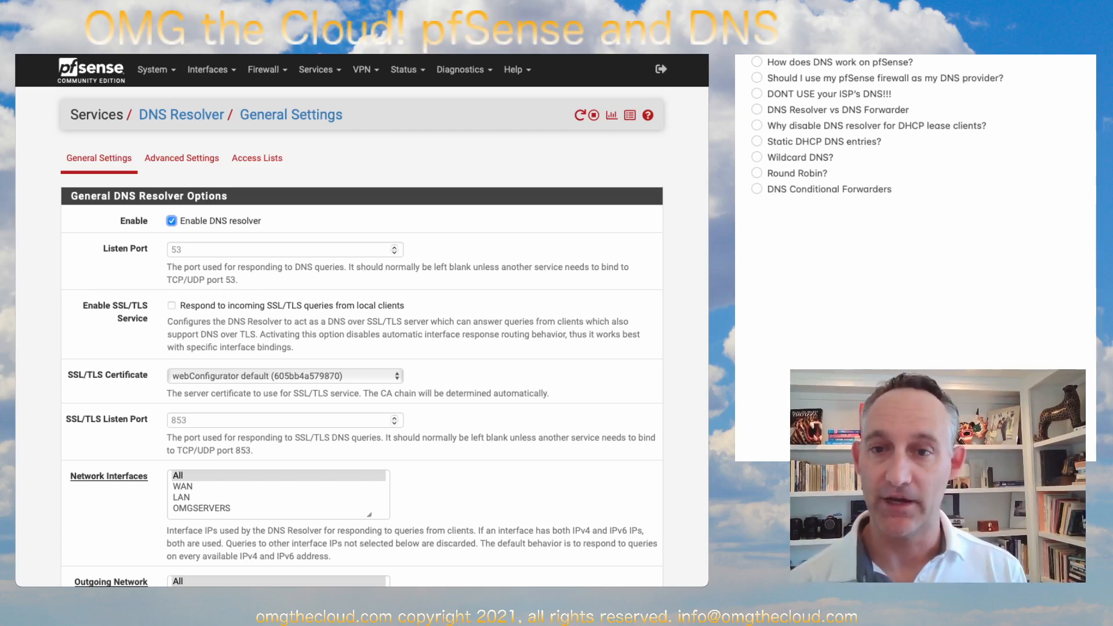
Enable 'Register DHCP static mappings in the DNS Resolver' under Static DHCP.
{"action": "scroll", "scroll_direction": "down", "scroll_amount": 3}
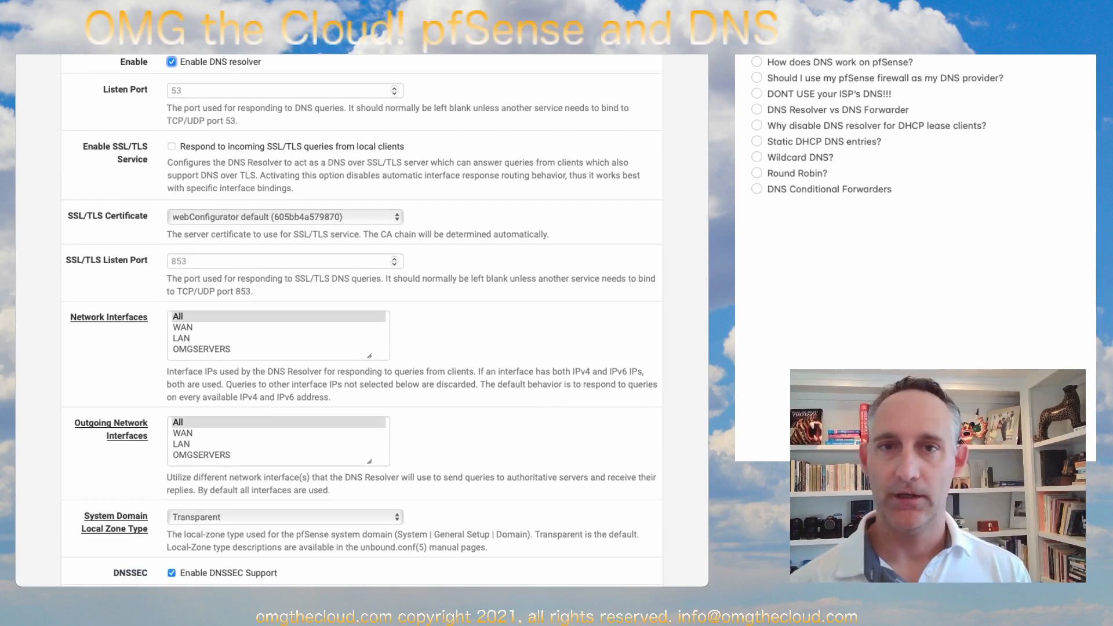
{"action": "scroll", "scroll_direction": "down", "scroll_amount": 3}
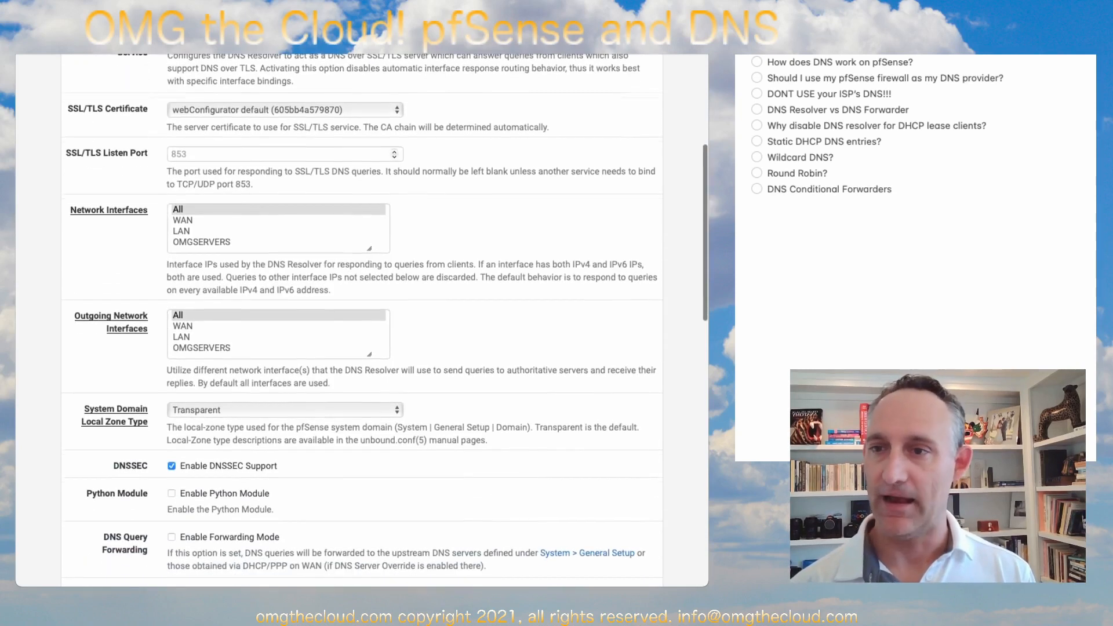
{"action": "scroll", "scroll_direction": "down", "scroll_amount": 3}
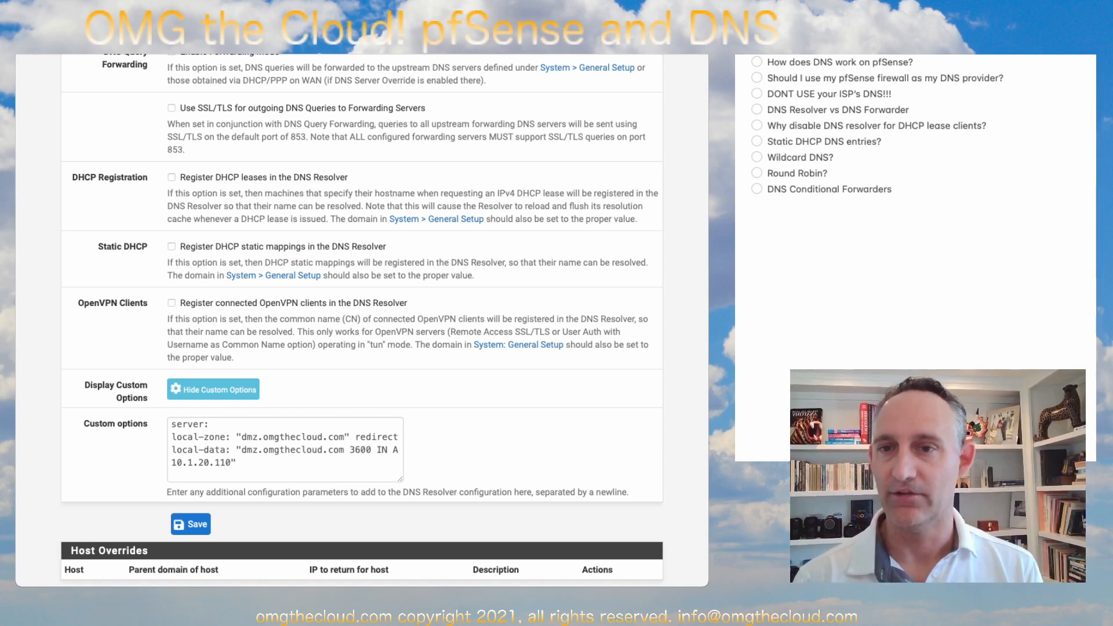
{"action": "scroll", "scroll_direction": "down", "scroll_amount": 3}
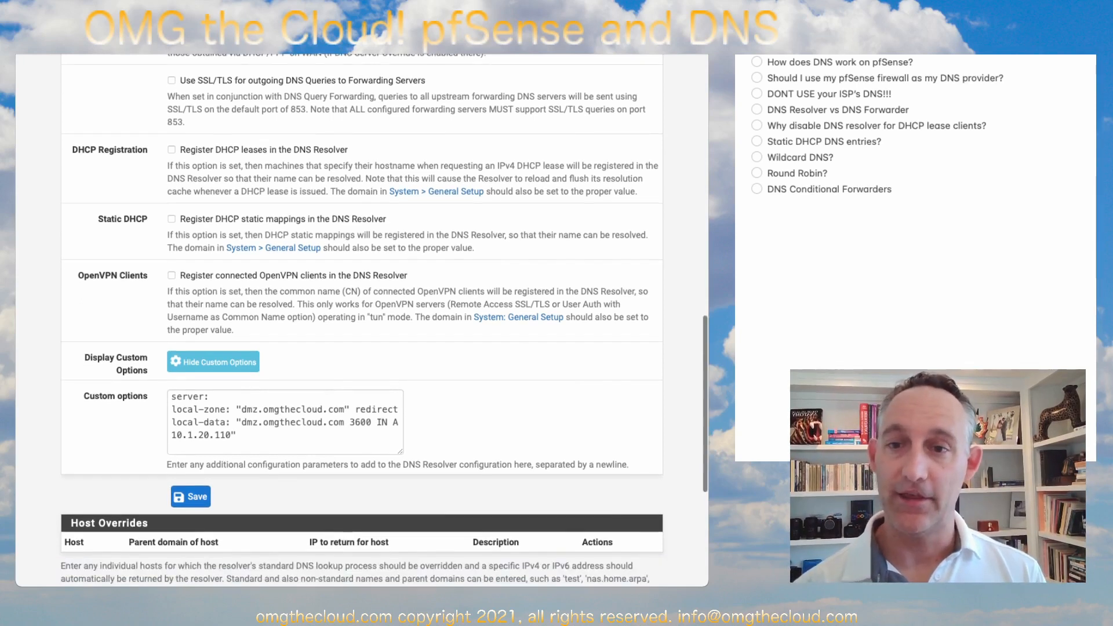
{"action": "left_click", "coordinate": [171, 219]}
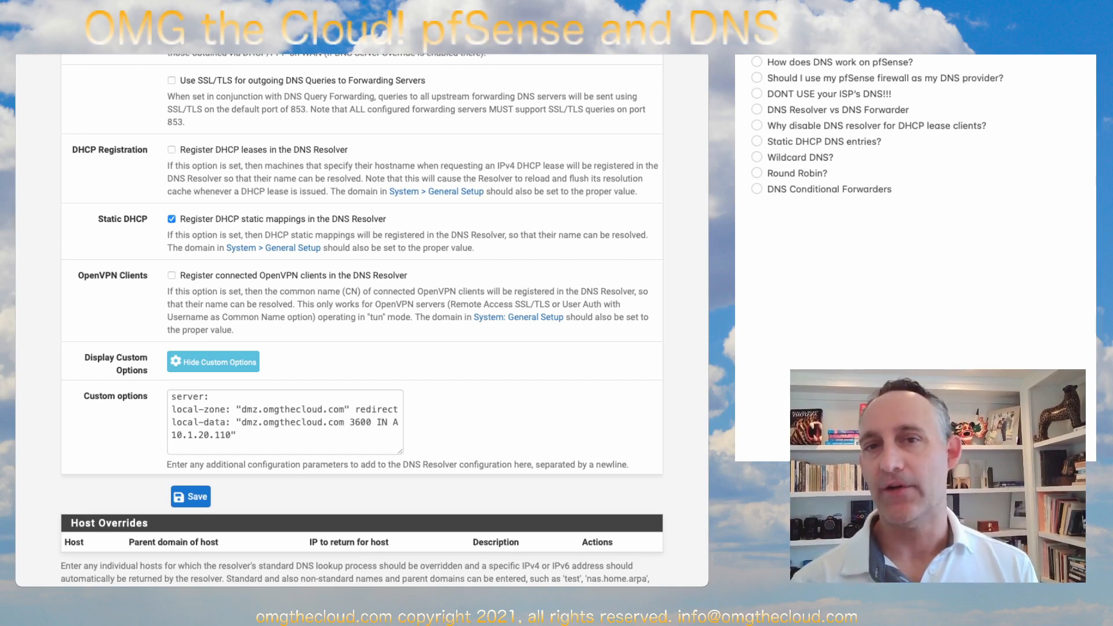
{"action": "scroll", "scroll_direction": "down", "scroll_amount": 3}
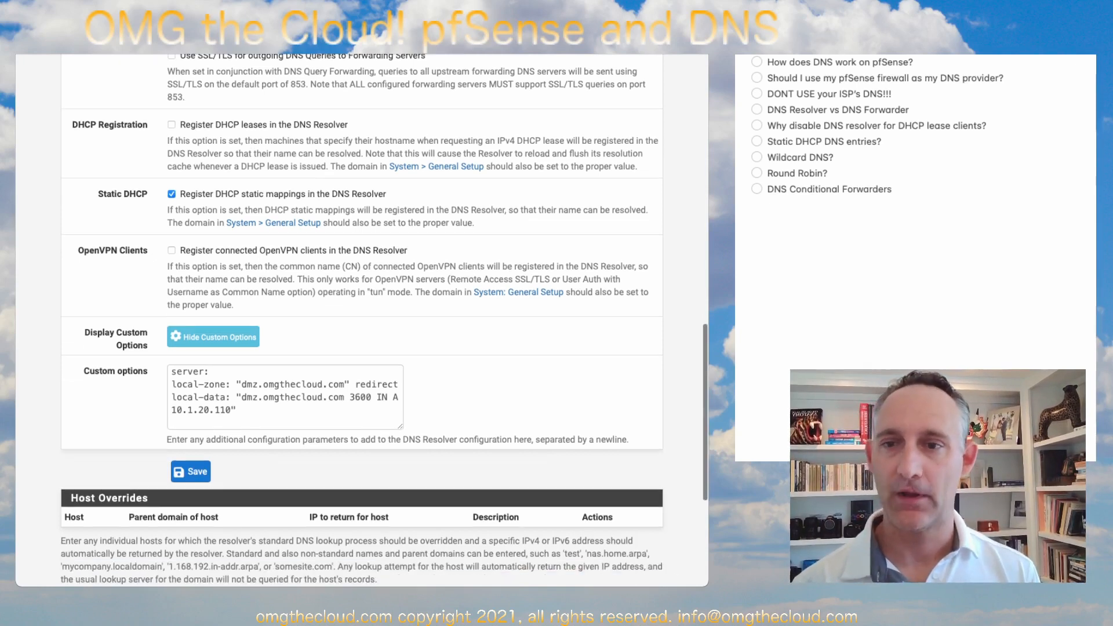
{"action": "scroll", "scroll_direction": "down", "scroll_amount": 3}
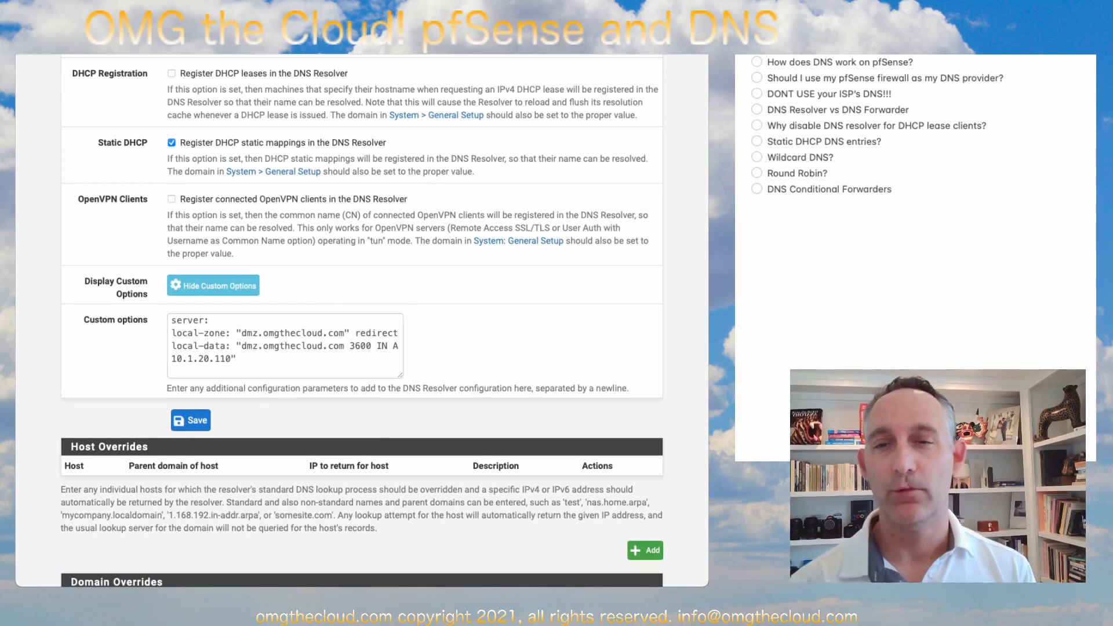
{"action": "scroll", "scroll_direction": "down", "scroll_amount": 3}
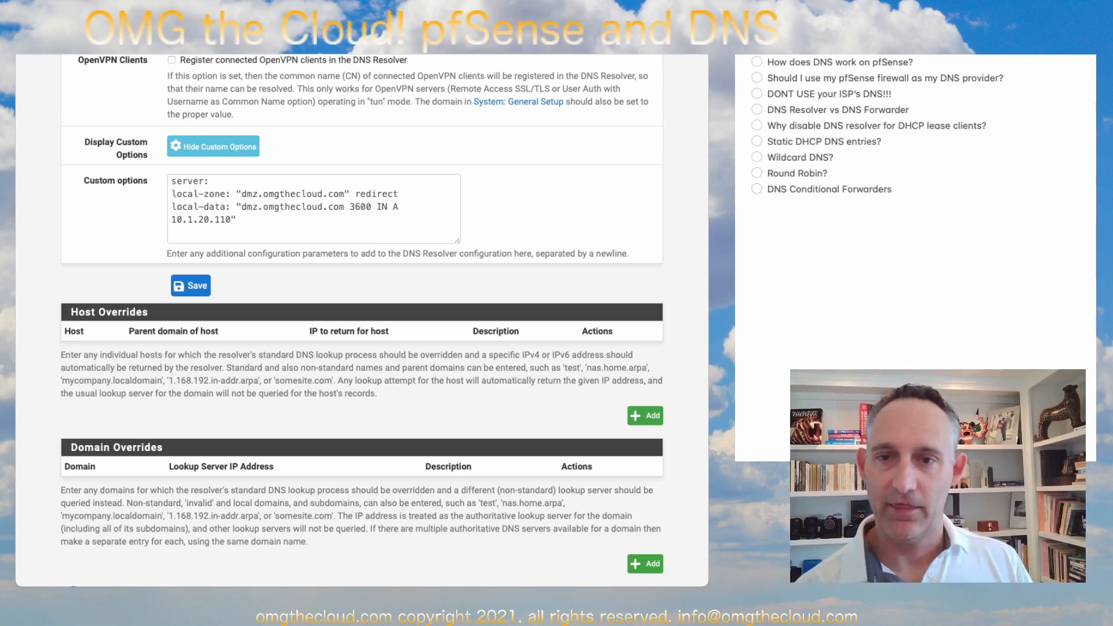
{"action": "left_click", "coordinate": [241, 193]}
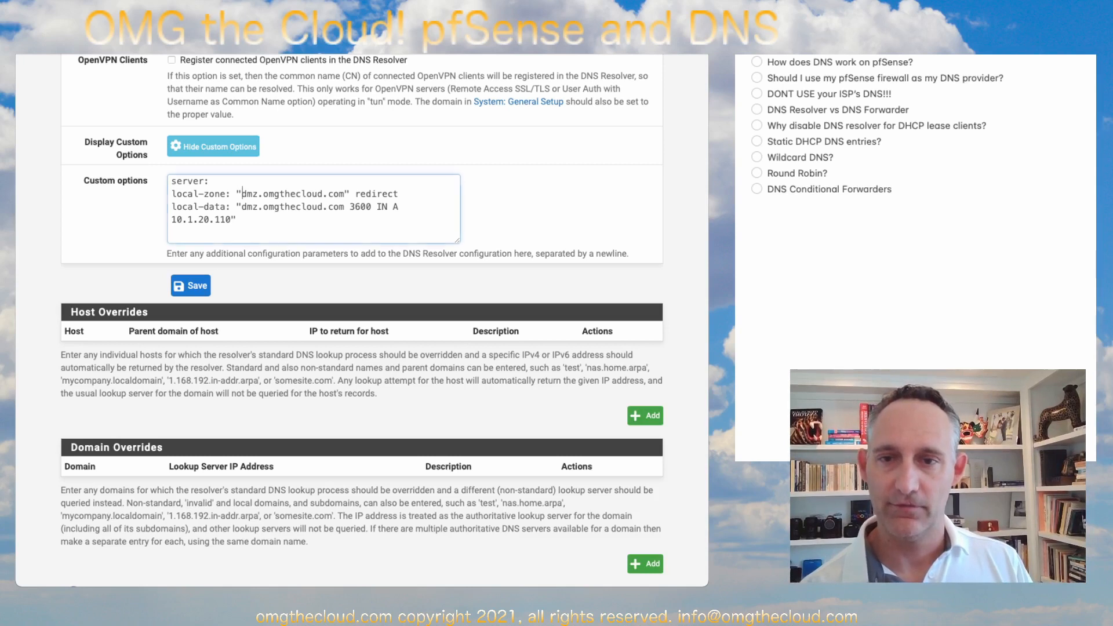
{"action": "double_click", "coordinate": [293, 193]}
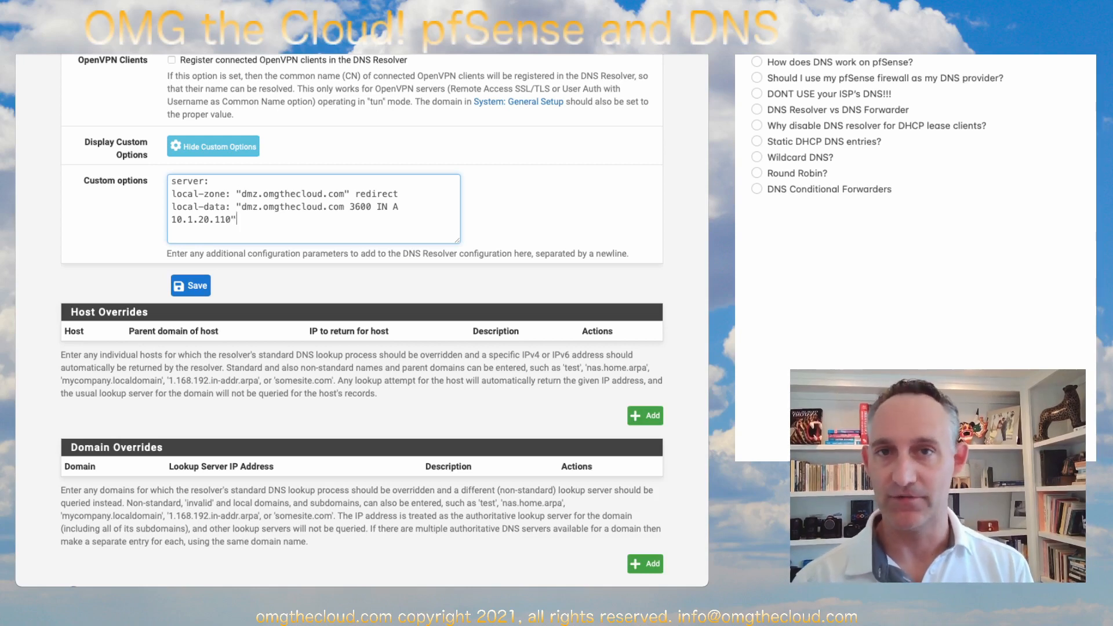
{"action": "scroll", "scroll_direction": "down", "scroll_amount": 3}
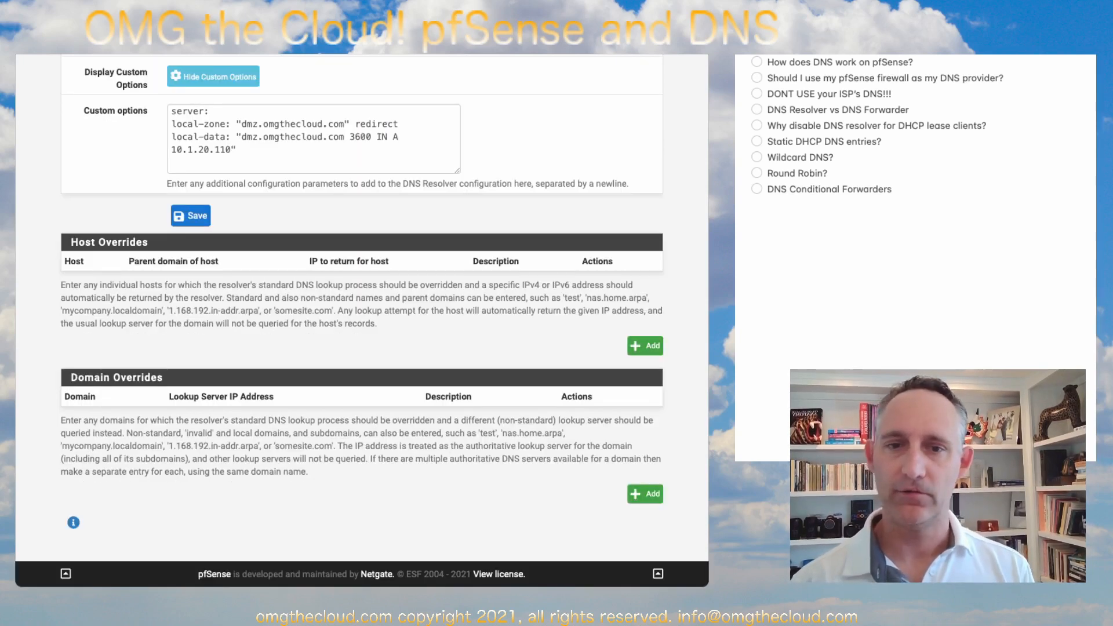
{"action": "left_click", "coordinate": [644, 346]}
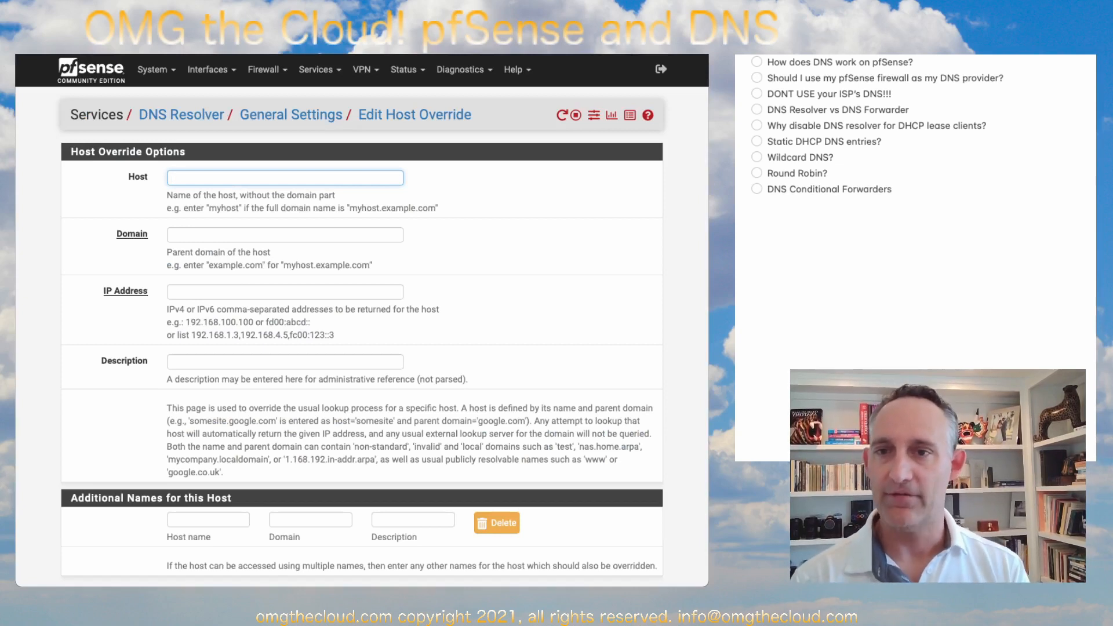
{"action": "type", "text": "myserver"}
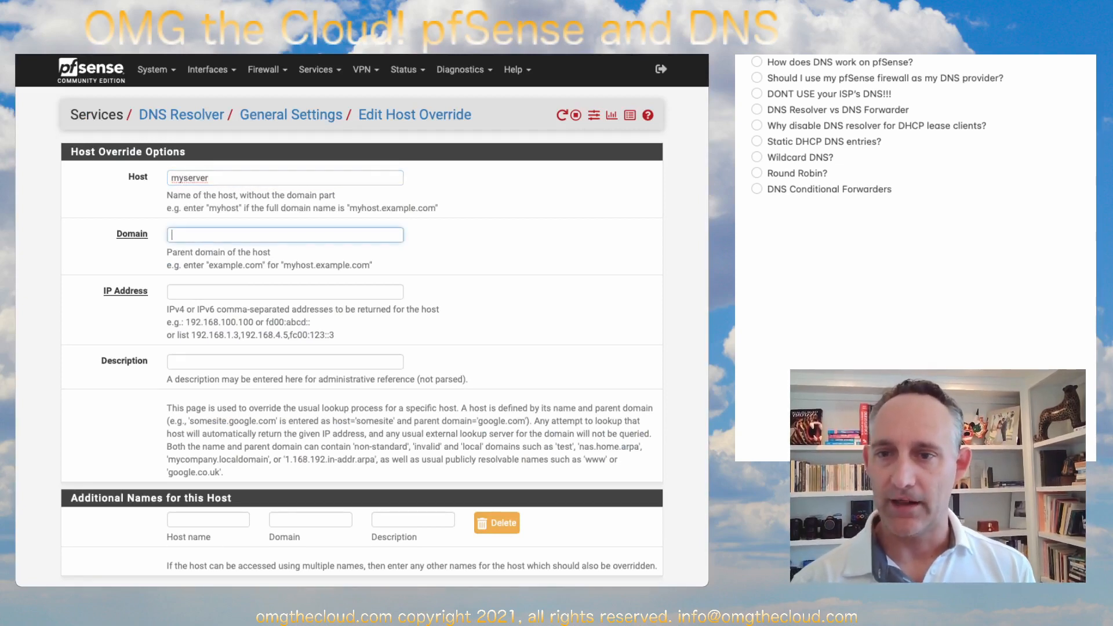
{"action": "type", "text": "omg"}
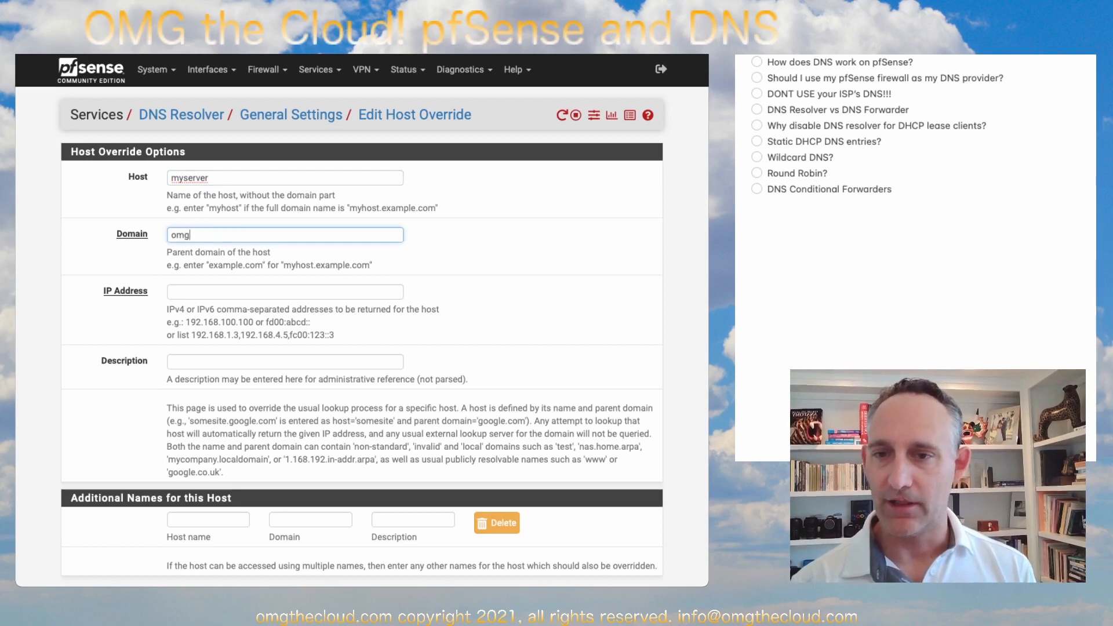
{"action": "left_click", "coordinate": [284, 291]}
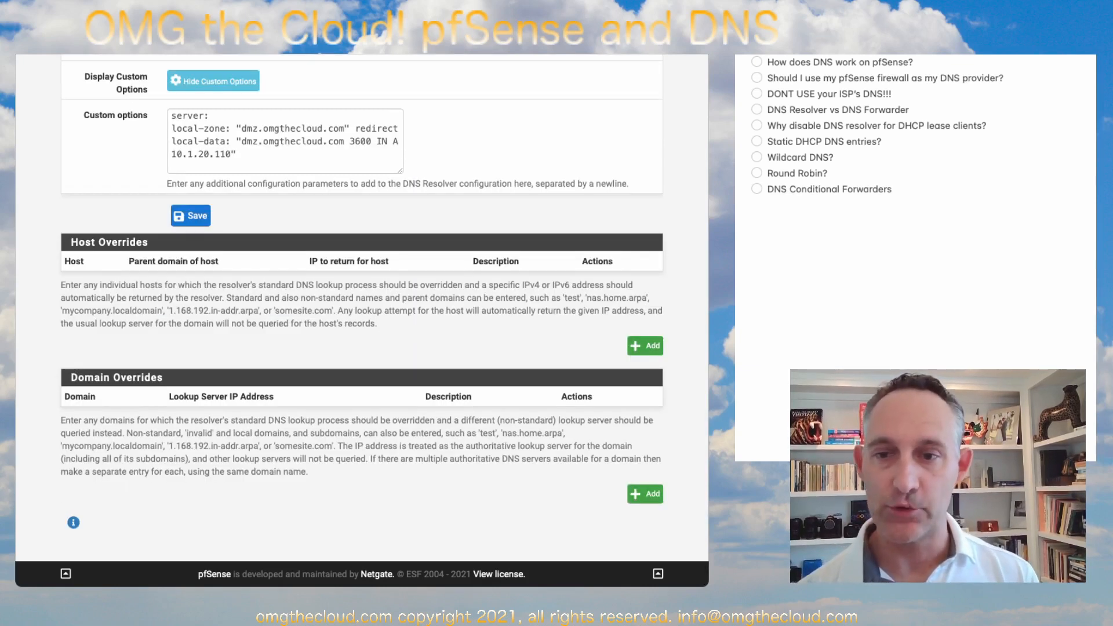
Save a domain override for mylabnetwork.com pointing to DNS server 10.1.10.190.
{"action": "left_click", "coordinate": [644, 494]}
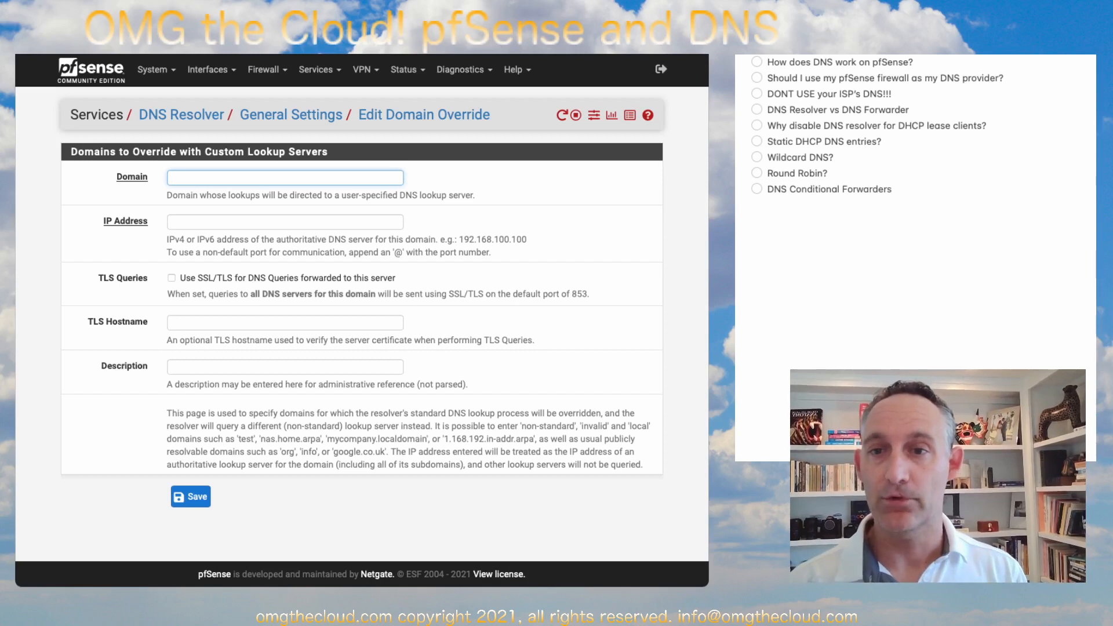
{"action": "type", "text": "mylabnetwork.com"}
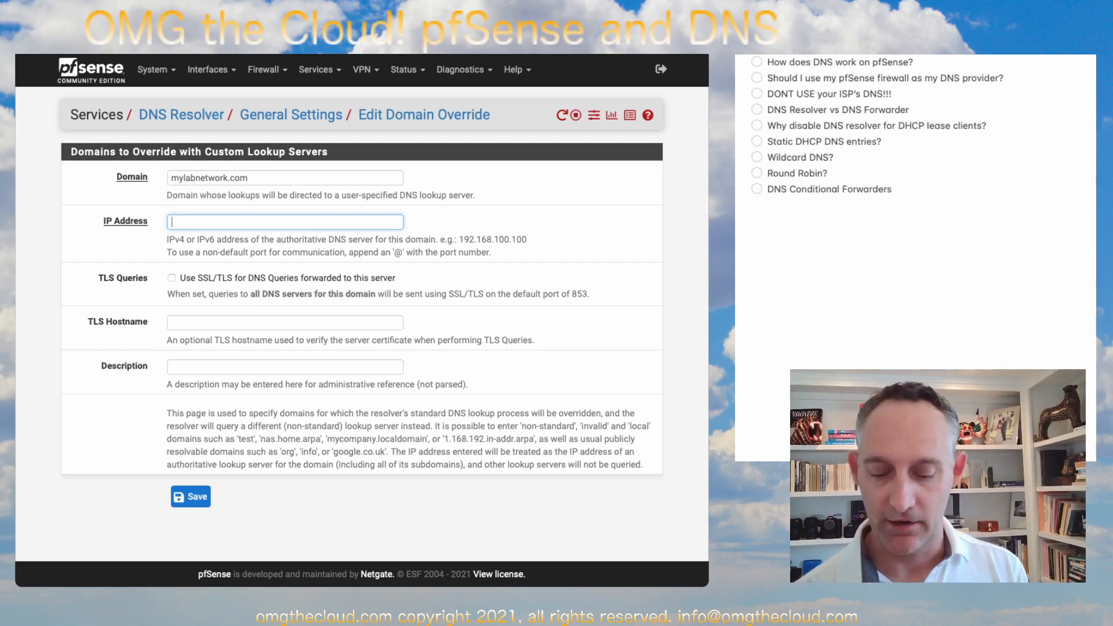
{"action": "type", "text": "10.1"}
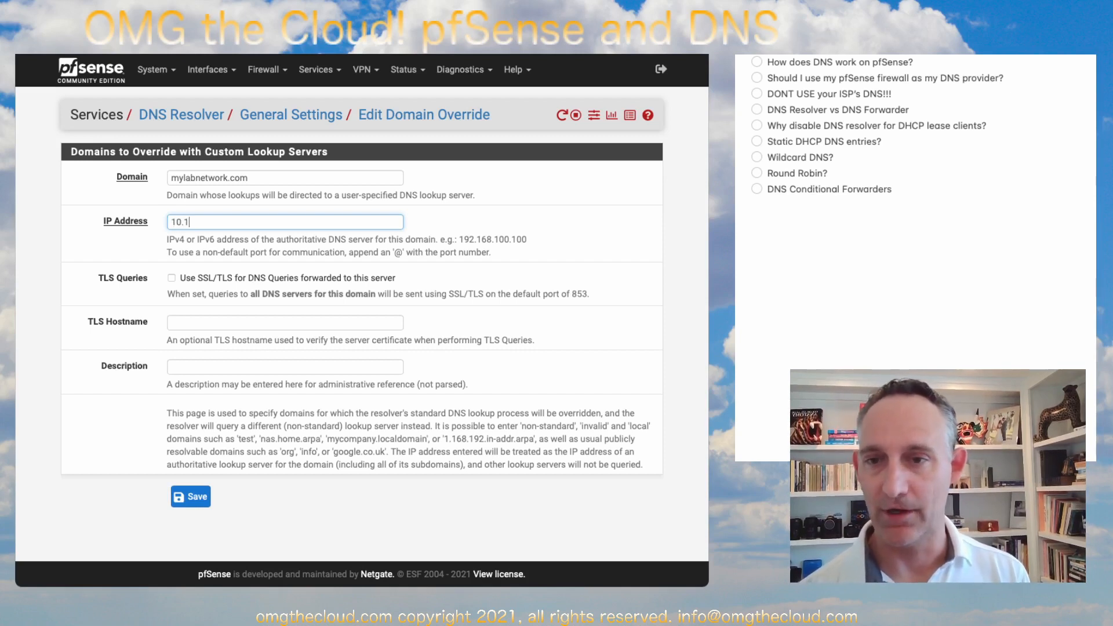
{"action": "type", "text": "1.10."}
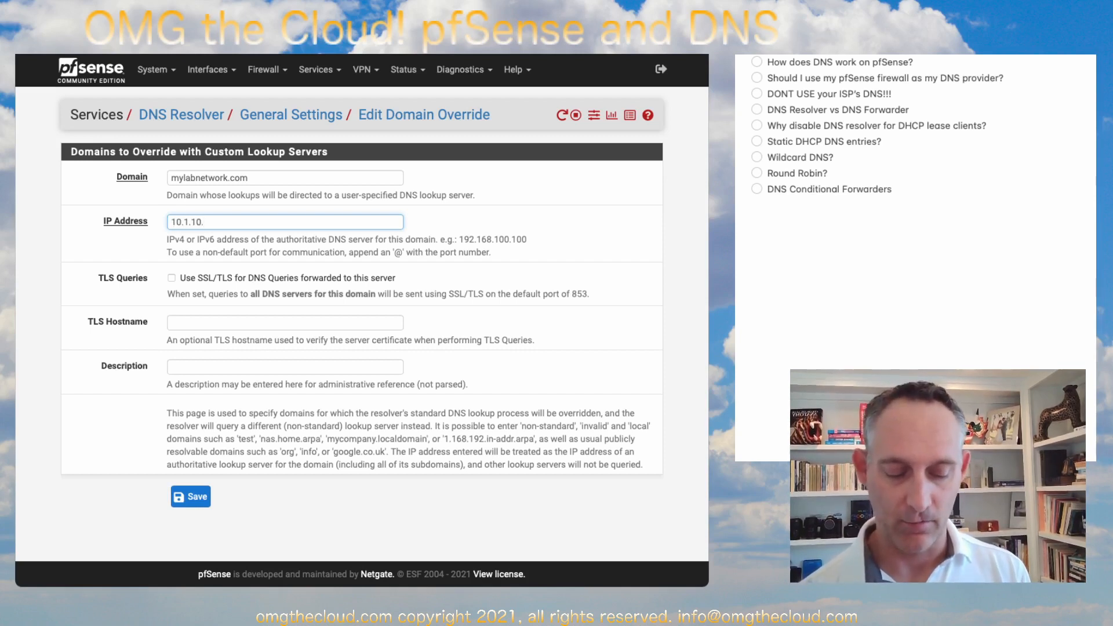
{"action": "type", "text": "190"}
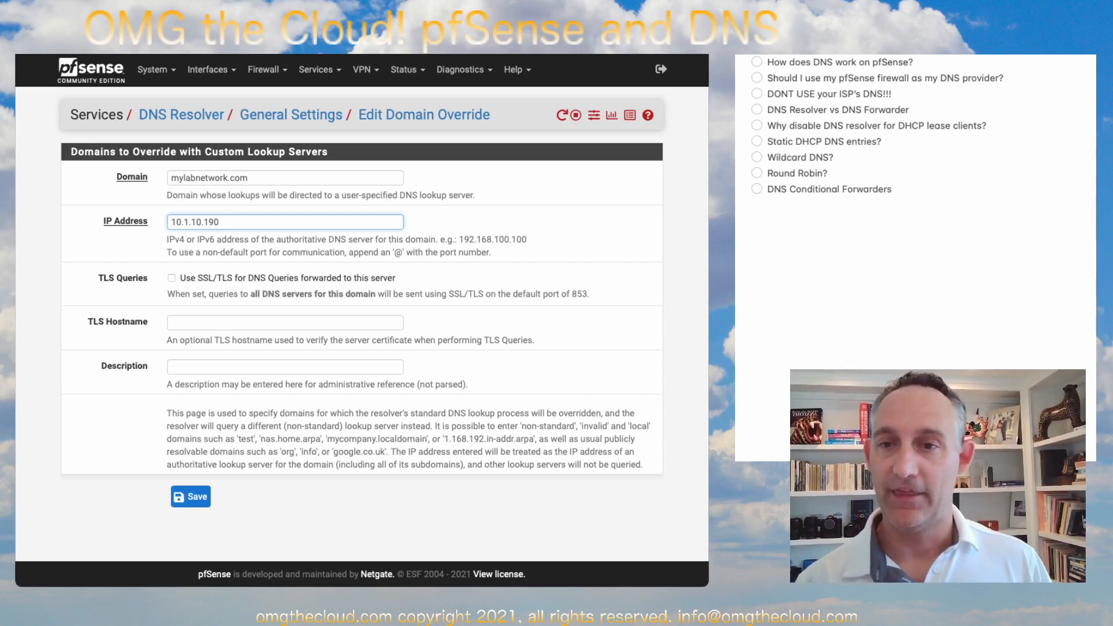
{"action": "left_click", "coordinate": [284, 178]}
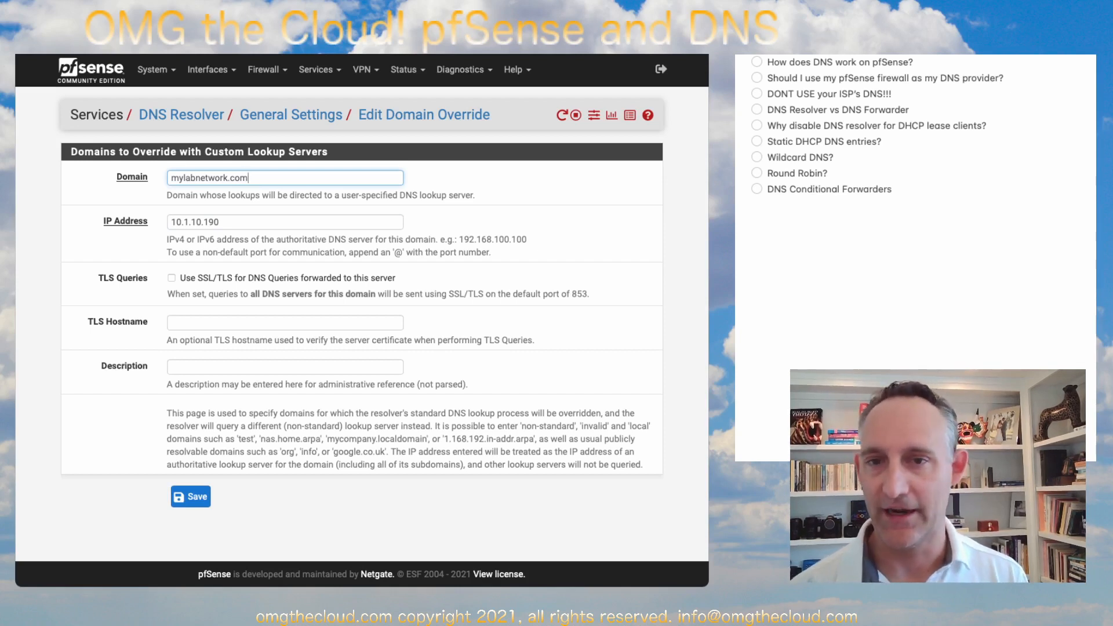
{"action": "left_click", "coordinate": [190, 496]}
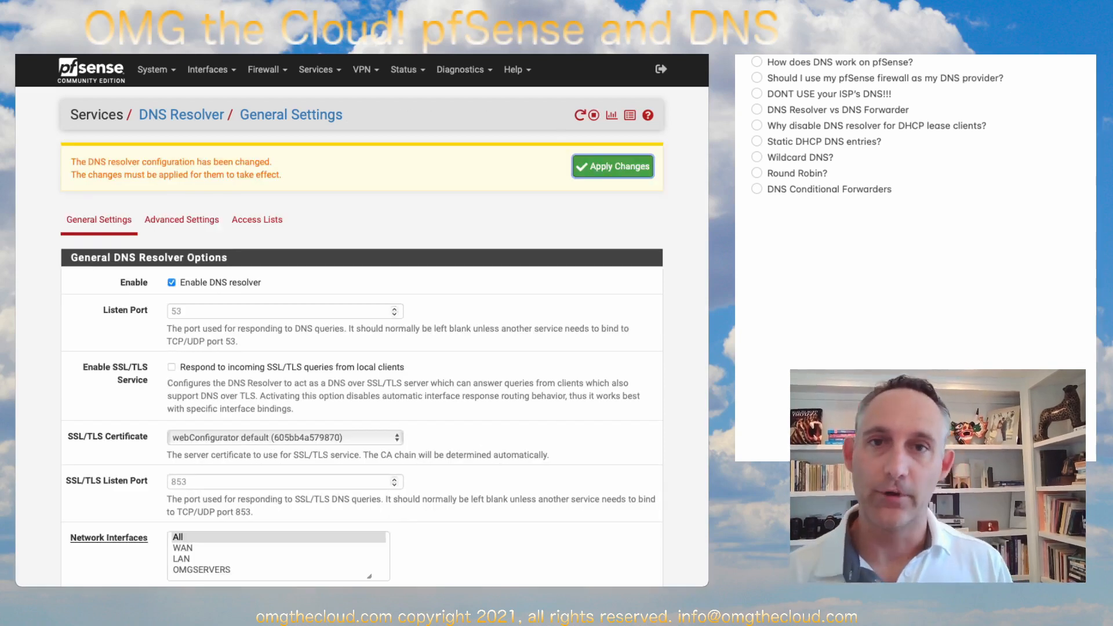